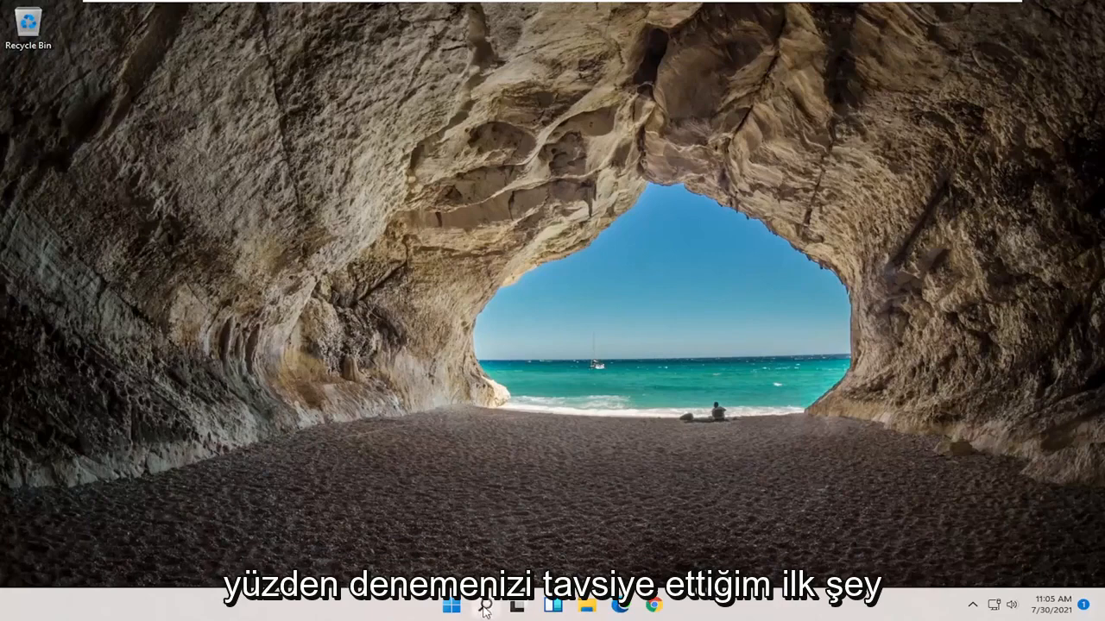
Step: Launch the Services console from Start search and scroll to WWAN AutoConfig
{"action": "left_click", "coordinate": [485, 604]}
{"action": "type", "text": "servic"}
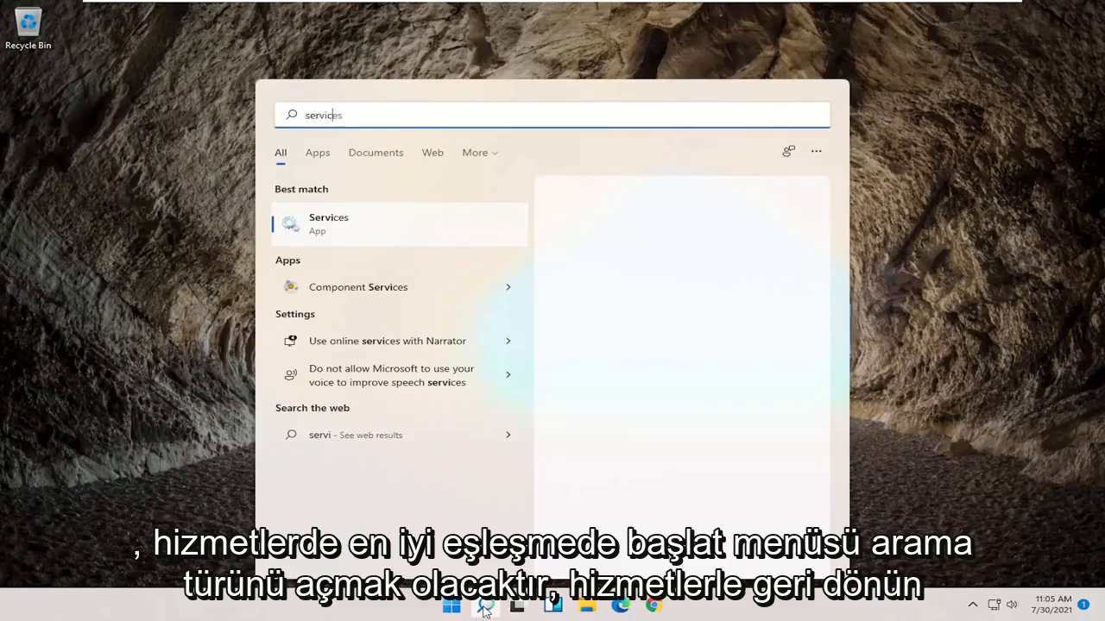
{"action": "left_click", "coordinate": [328, 222]}
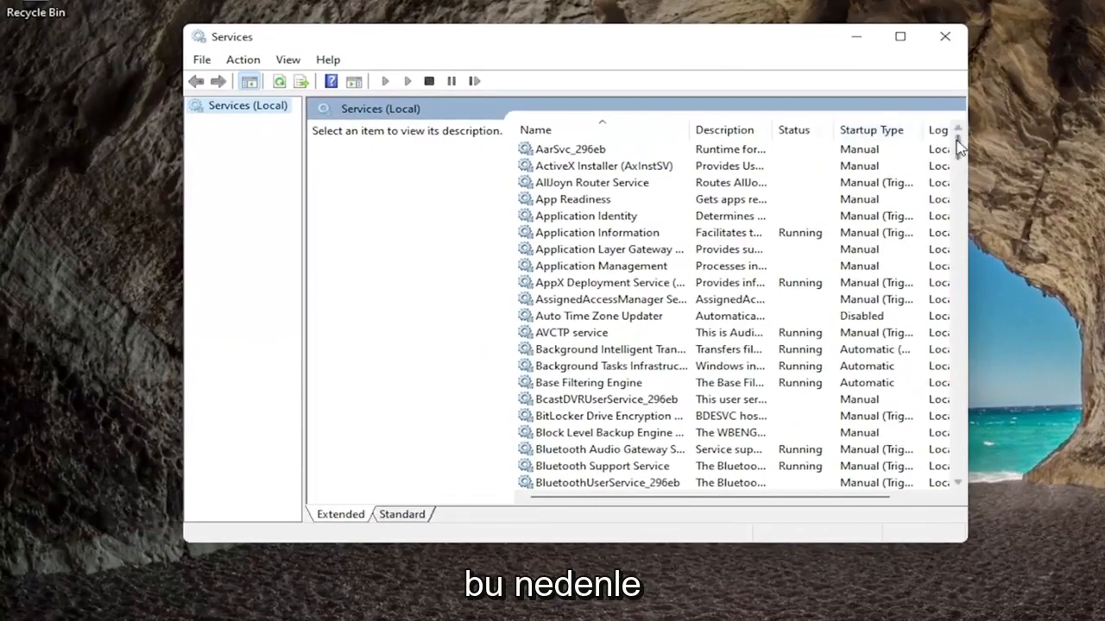
{"action": "scroll", "scroll_direction": "down", "scroll_amount": 3}
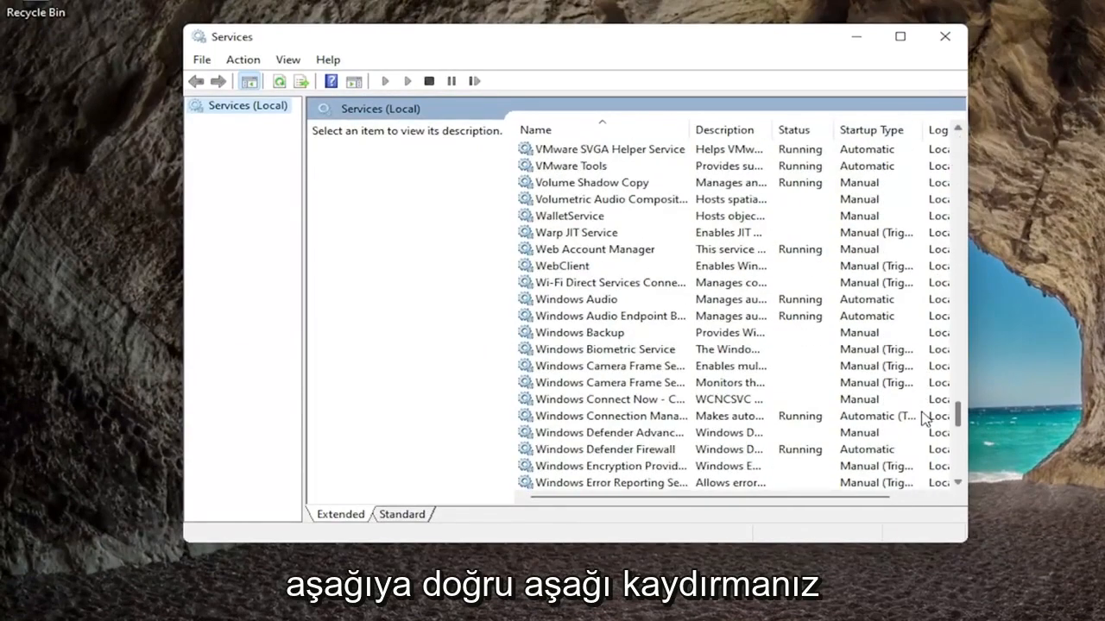
{"action": "scroll", "scroll_direction": "down", "scroll_amount": 3}
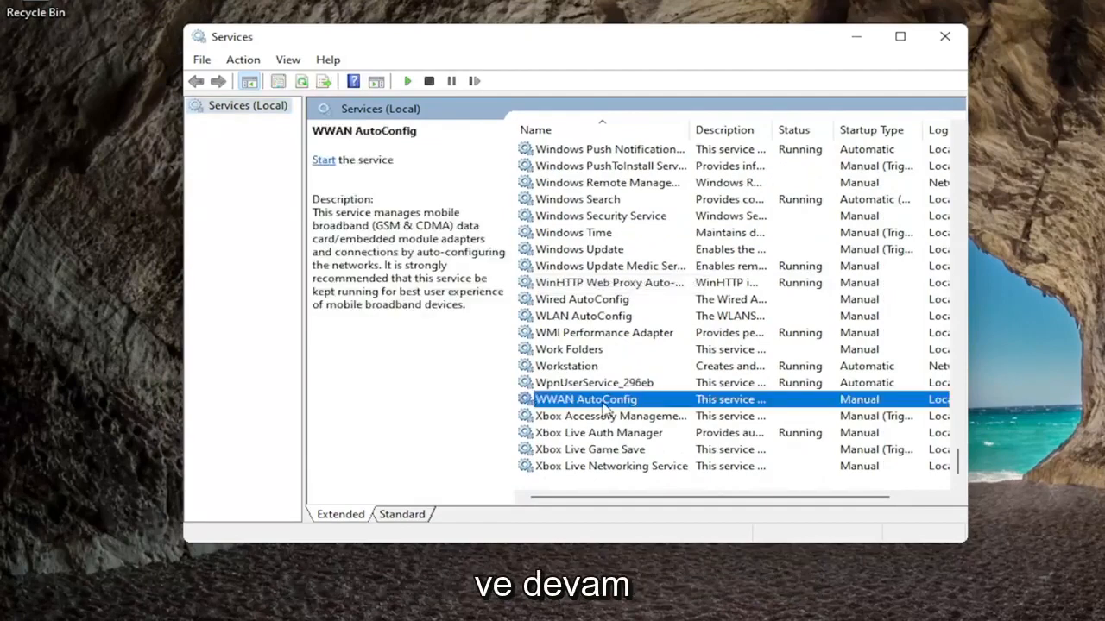
Step: Set WWAN AutoConfig's startup type to Automatic, start it, confirm with OK and close Services
{"action": "double_click", "coordinate": [585, 398]}
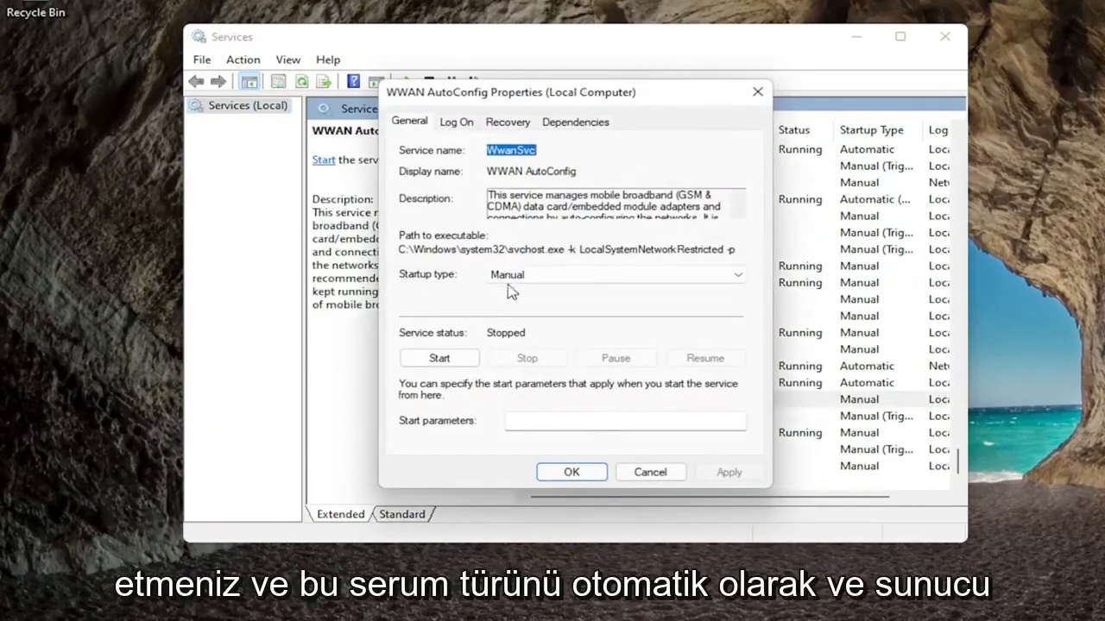
{"action": "left_click", "coordinate": [614, 275]}
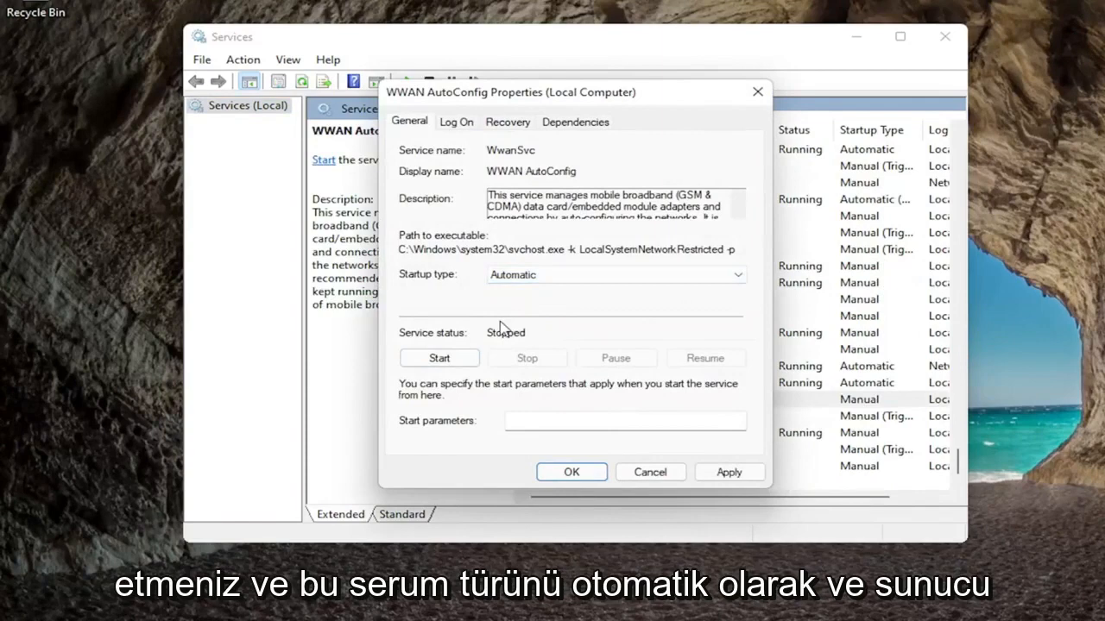
{"action": "left_click", "coordinate": [438, 357]}
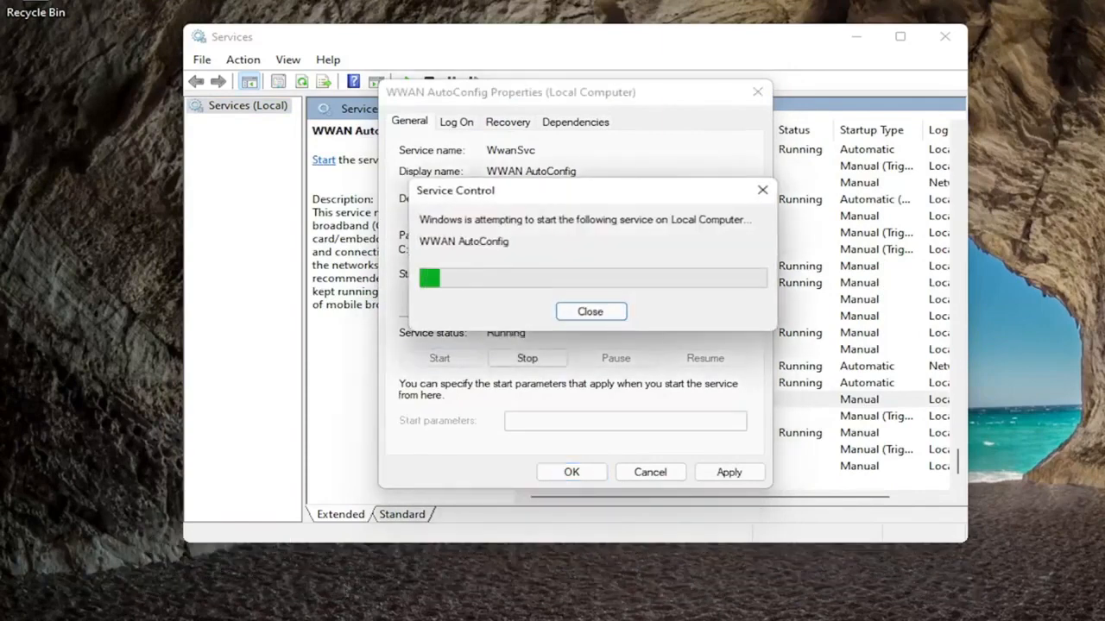
{"action": "left_click", "coordinate": [590, 311]}
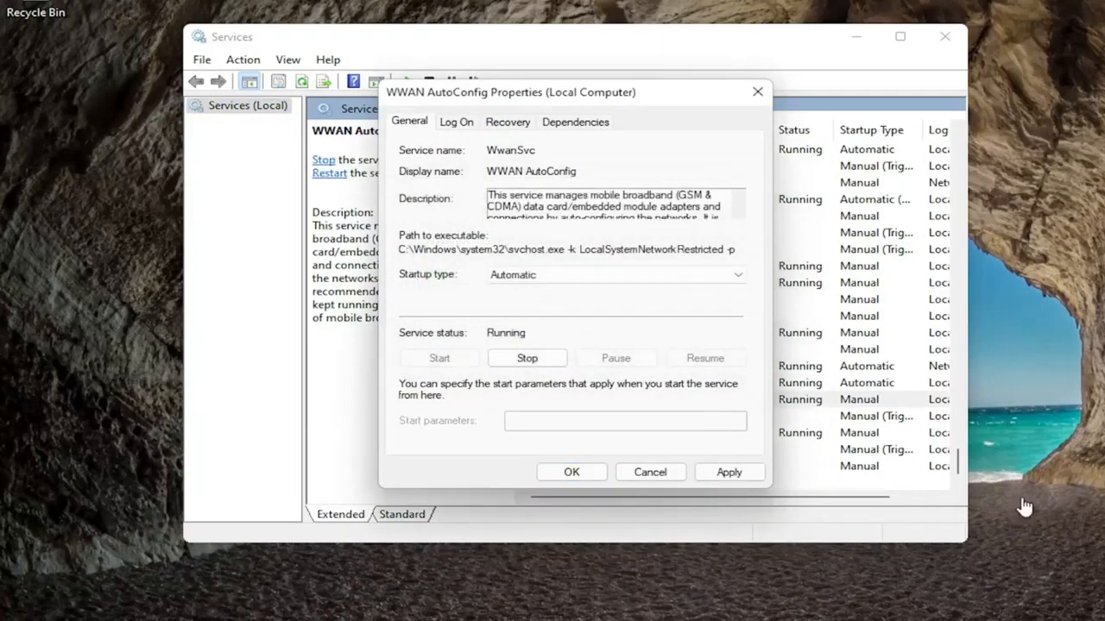
{"action": "left_click", "coordinate": [571, 473]}
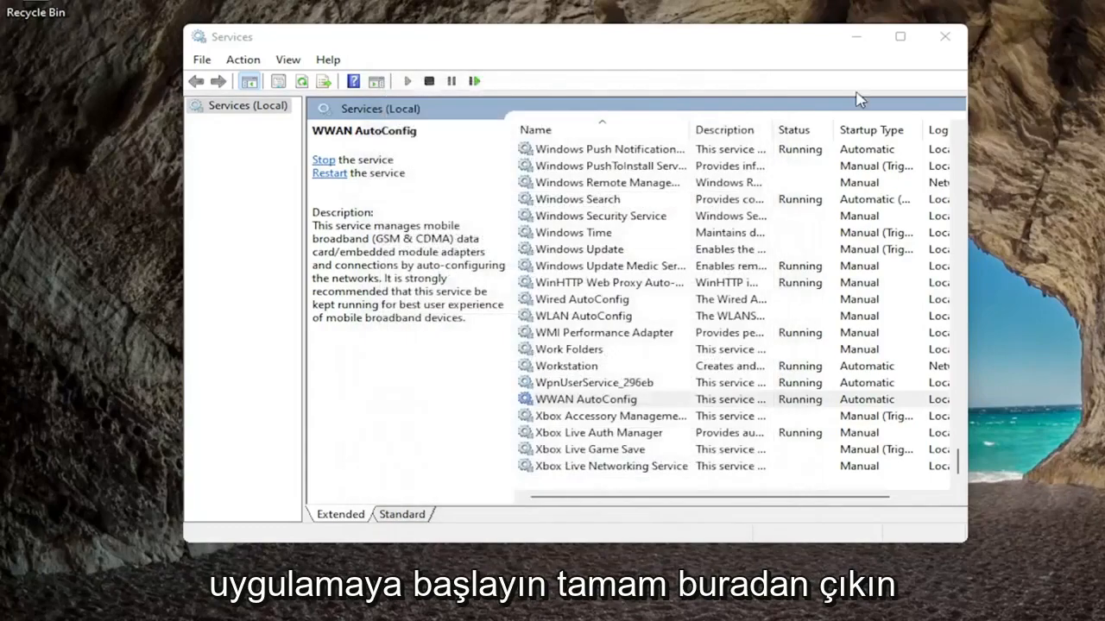
{"action": "left_click", "coordinate": [944, 36]}
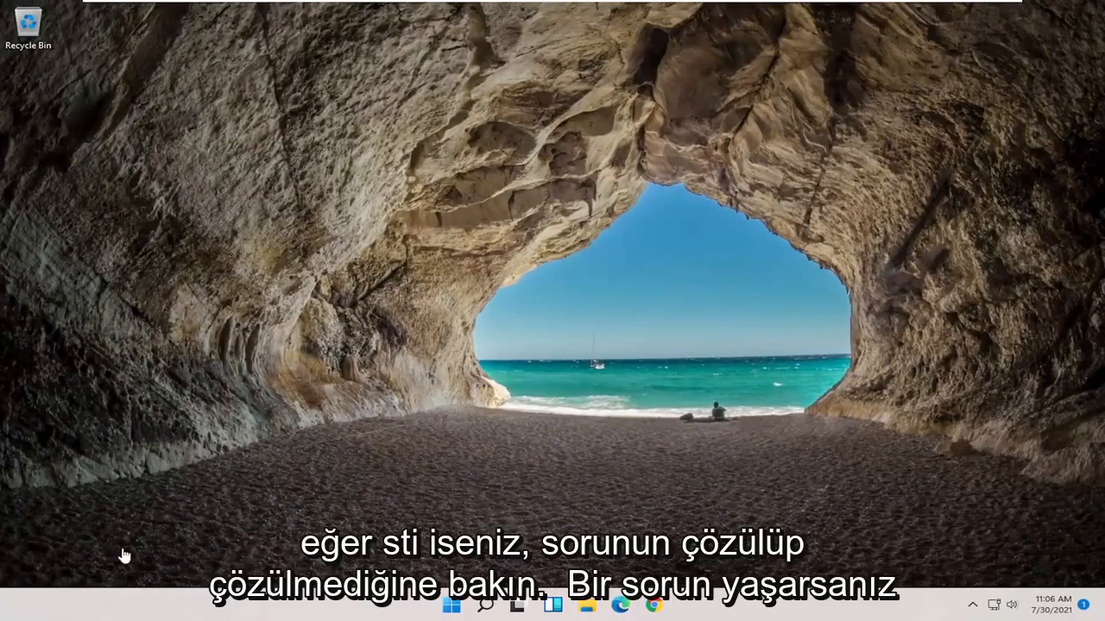
Step: Search Start for 'cmd' and launch Command Prompt as administrator, approving the UAC prompt
{"action": "left_click", "coordinate": [487, 604]}
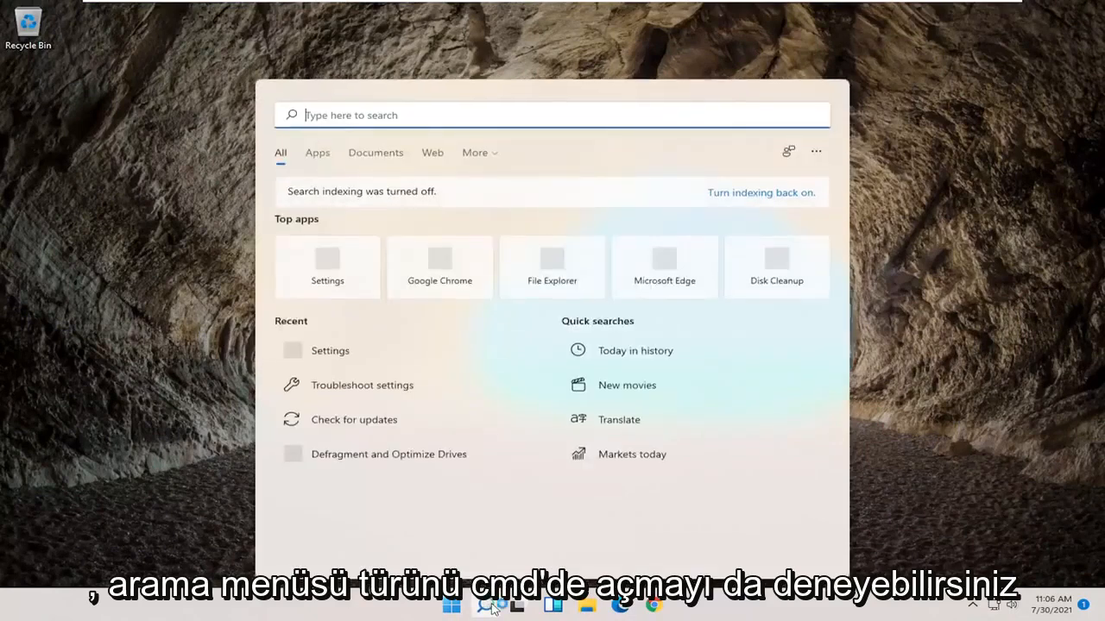
{"action": "type", "text": "cmd"}
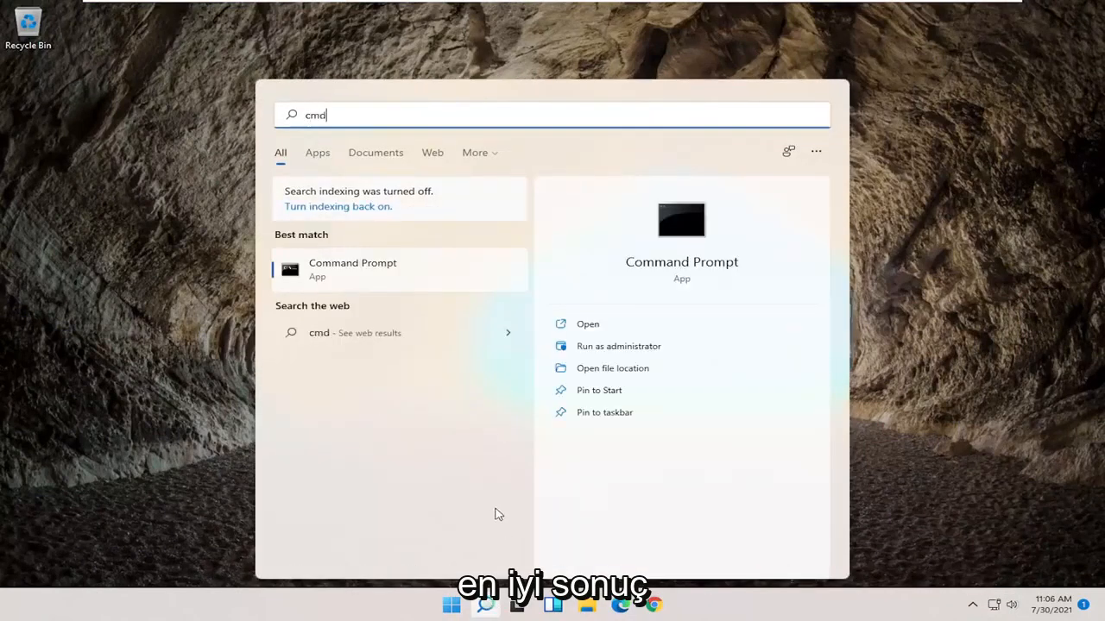
{"action": "mouse_move", "coordinate": [366, 270]}
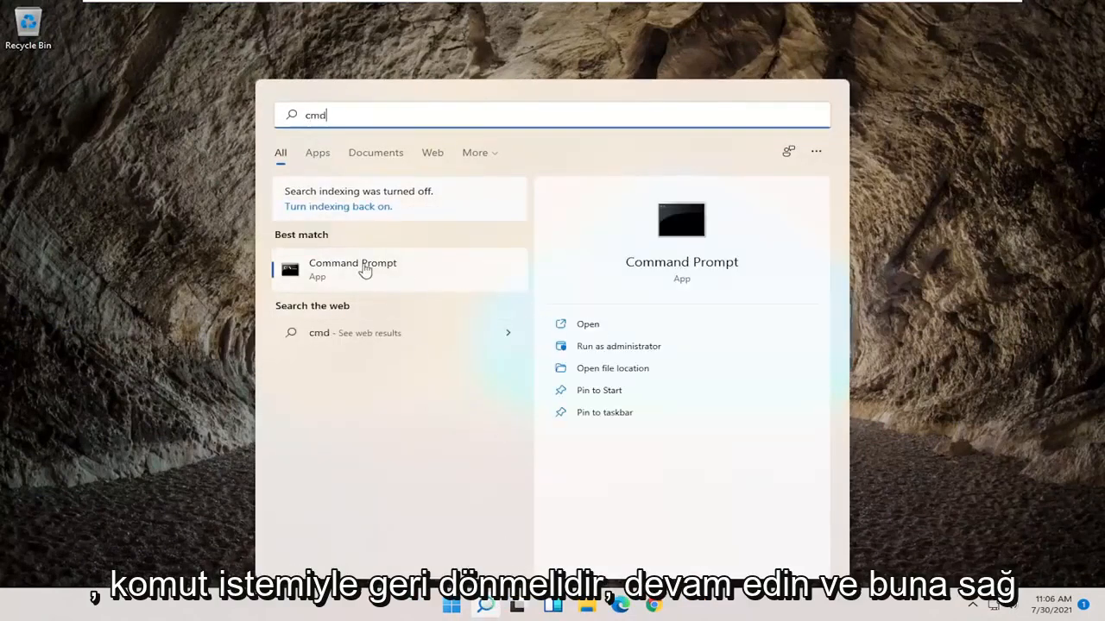
{"action": "mouse_move", "coordinate": [431, 290]}
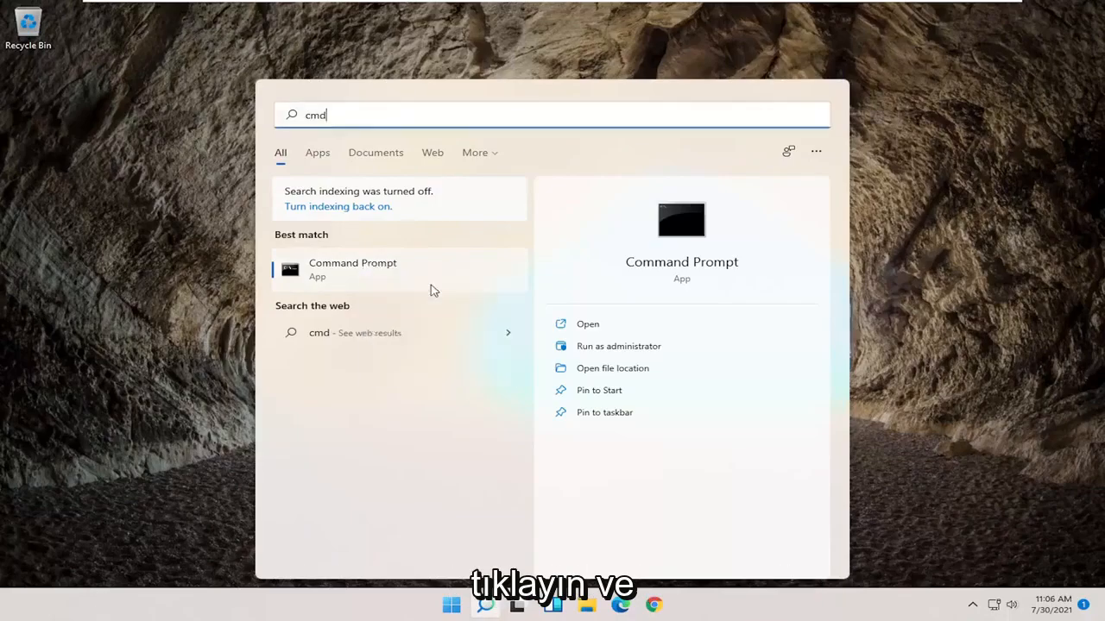
{"action": "left_click", "coordinate": [618, 345]}
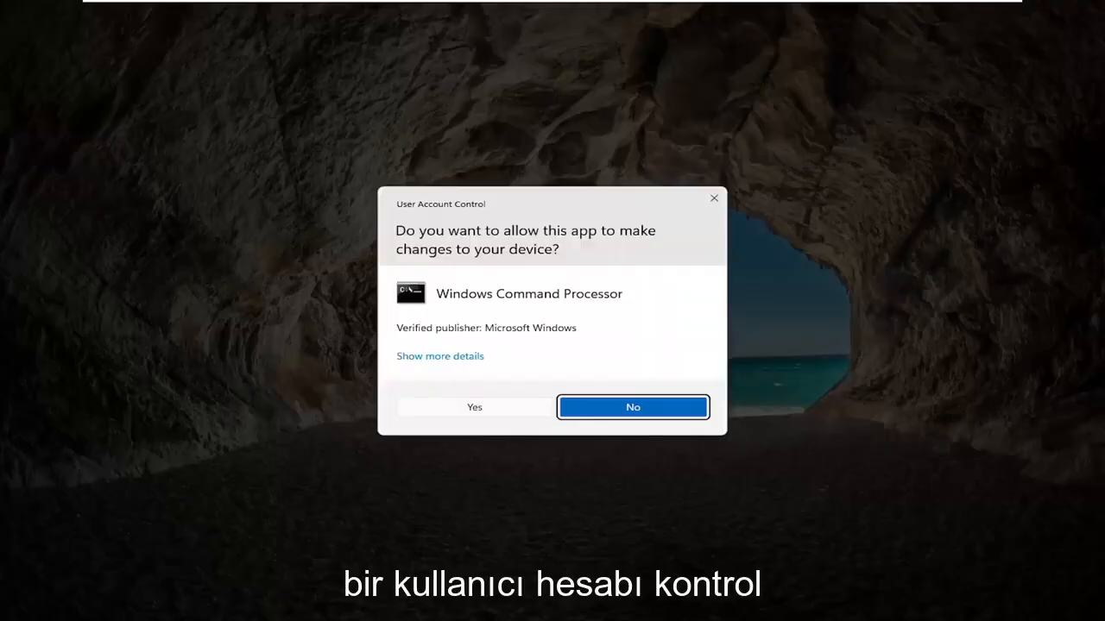
{"action": "left_click", "coordinate": [473, 408]}
{"action": "type", "text": "n"}
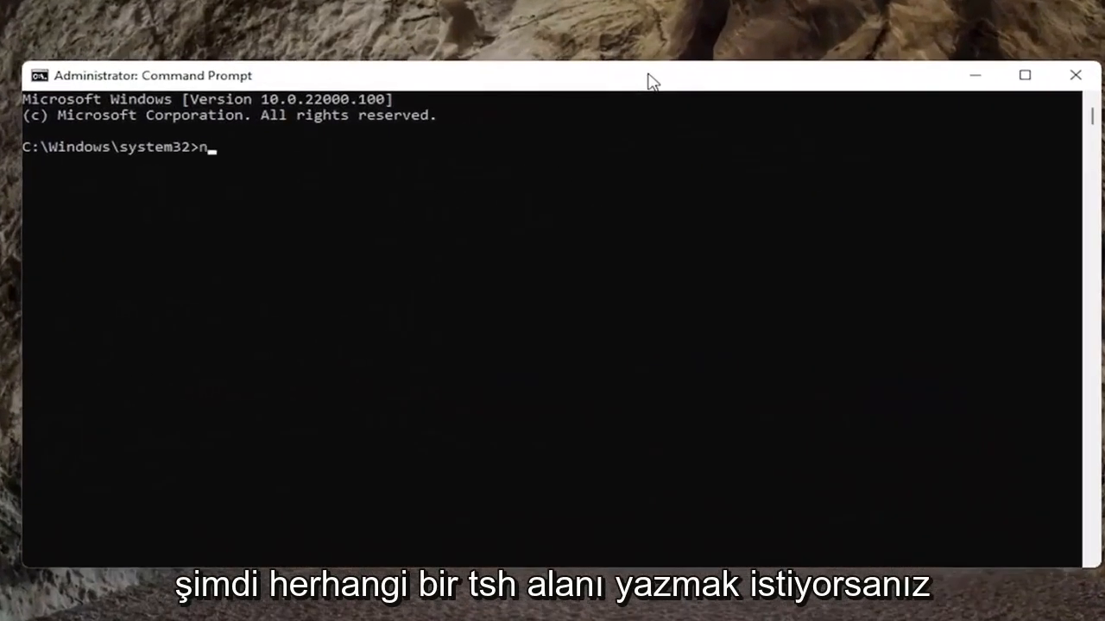
Step: Enter the command 'netsh winsock reset' at the administrator prompt
{"action": "type", "text": "etsh wi"}
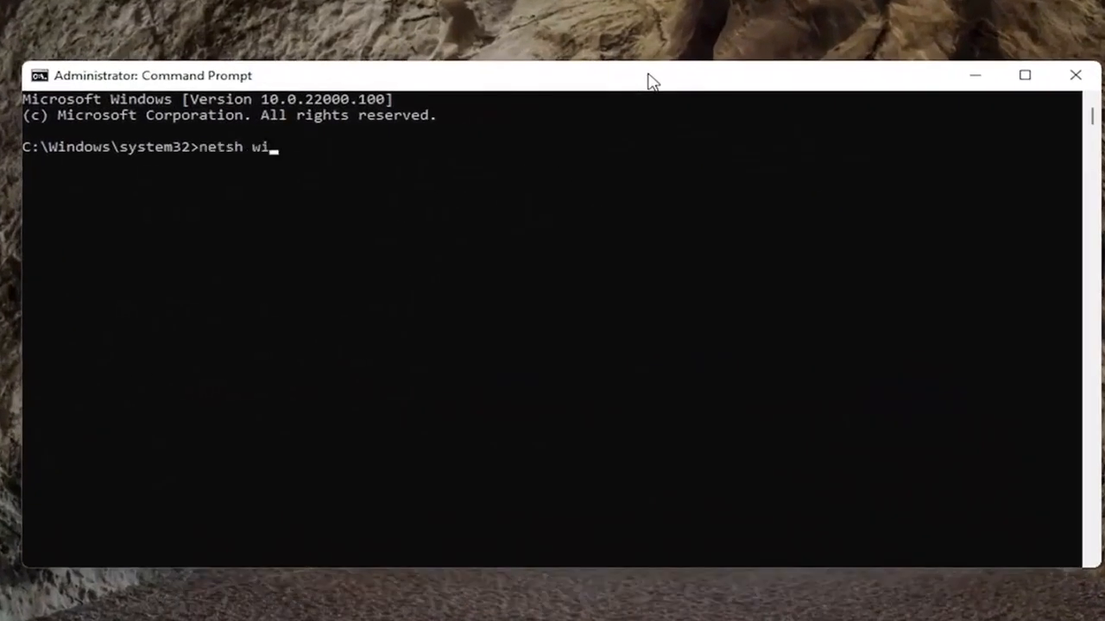
{"action": "type", "text": "nso"}
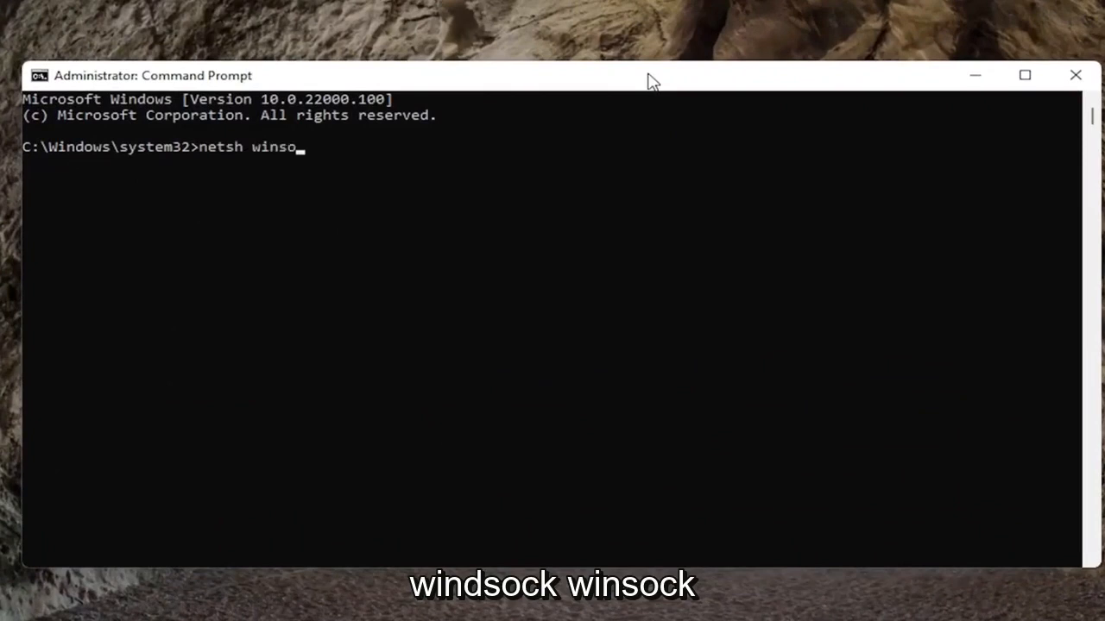
{"action": "type", "text": "ck reset"}
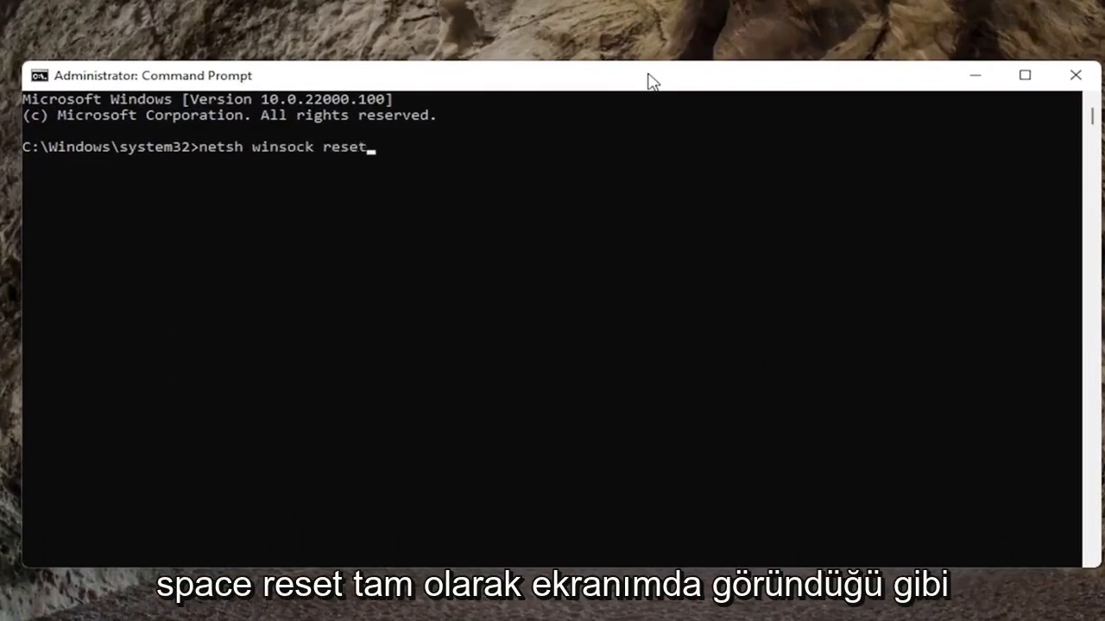
{"action": "mouse_move", "coordinate": [267, 326]}
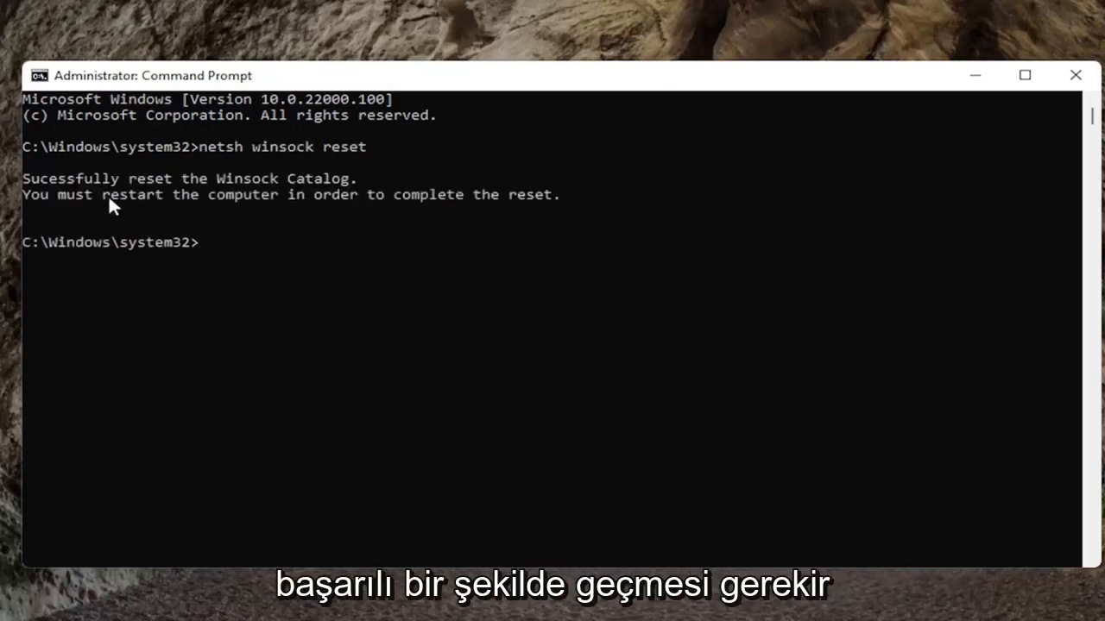
{"action": "mouse_move", "coordinate": [216, 225]}
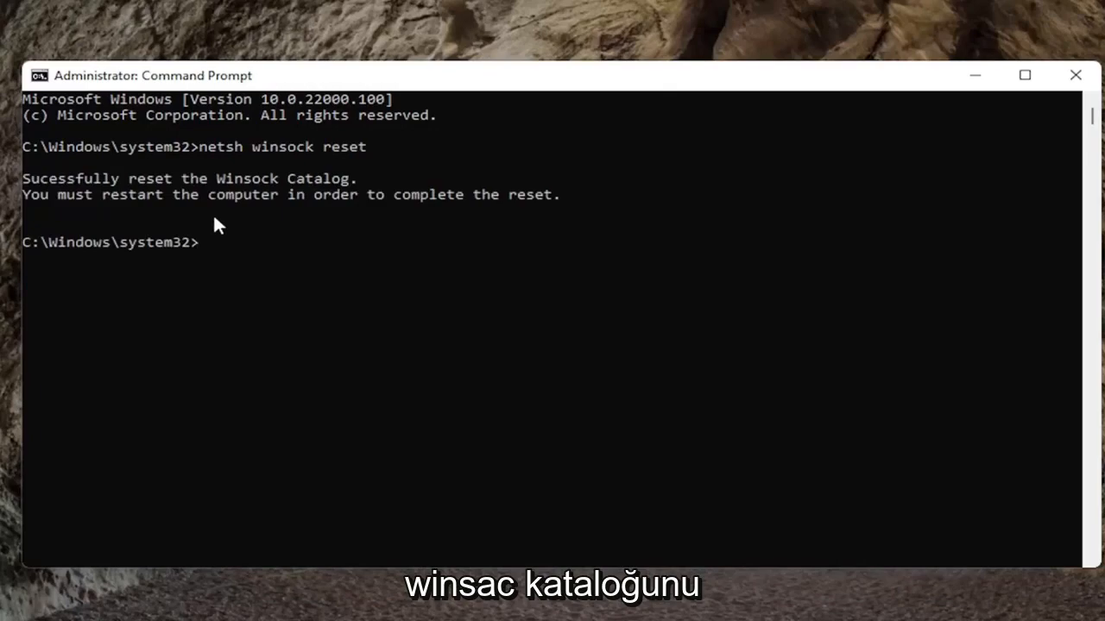
{"action": "mouse_move", "coordinate": [1039, 86]}
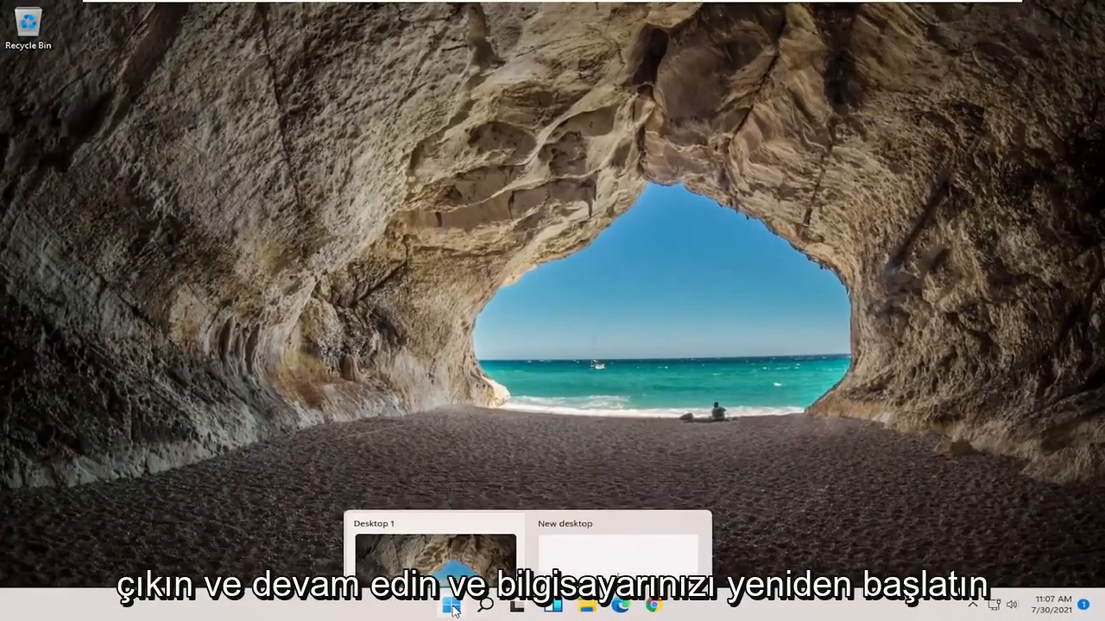
Step: Bring up the Start button's context menu after the Winsock reset completes
{"action": "right_click", "coordinate": [451, 604]}
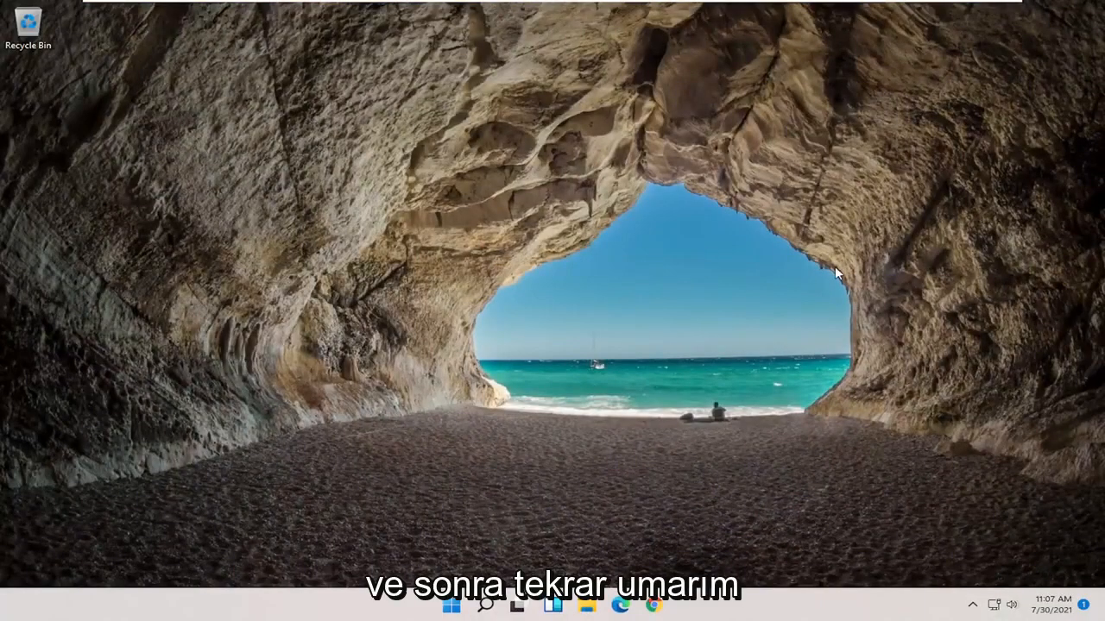
{"action": "mouse_move", "coordinate": [758, 349]}
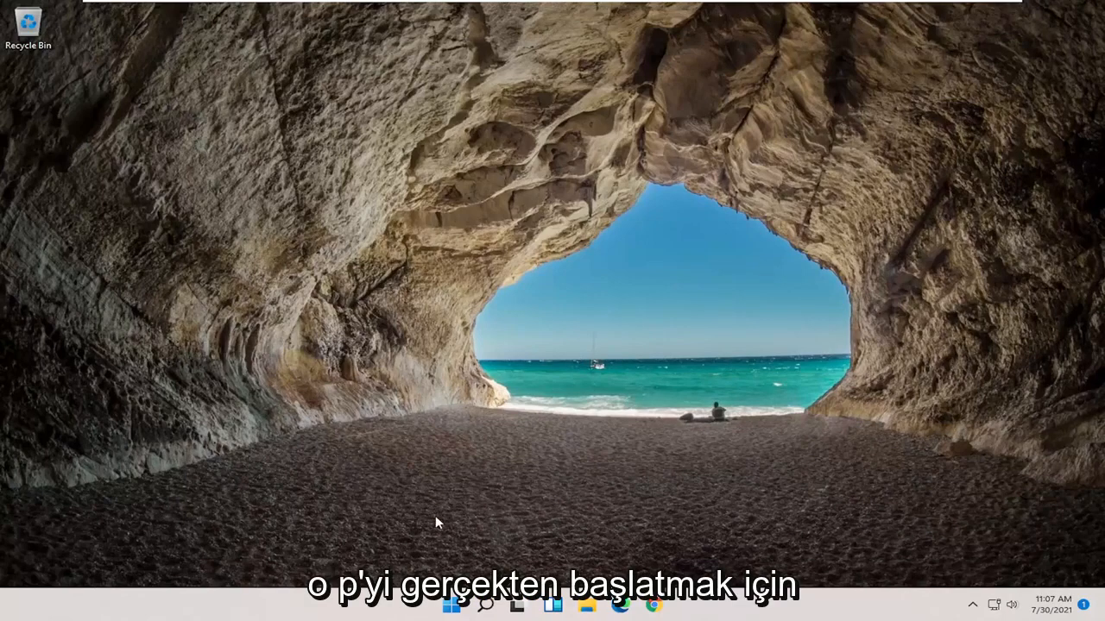
Step: Search Start for 'settings' and launch the Settings app
{"action": "left_click", "coordinate": [487, 604]}
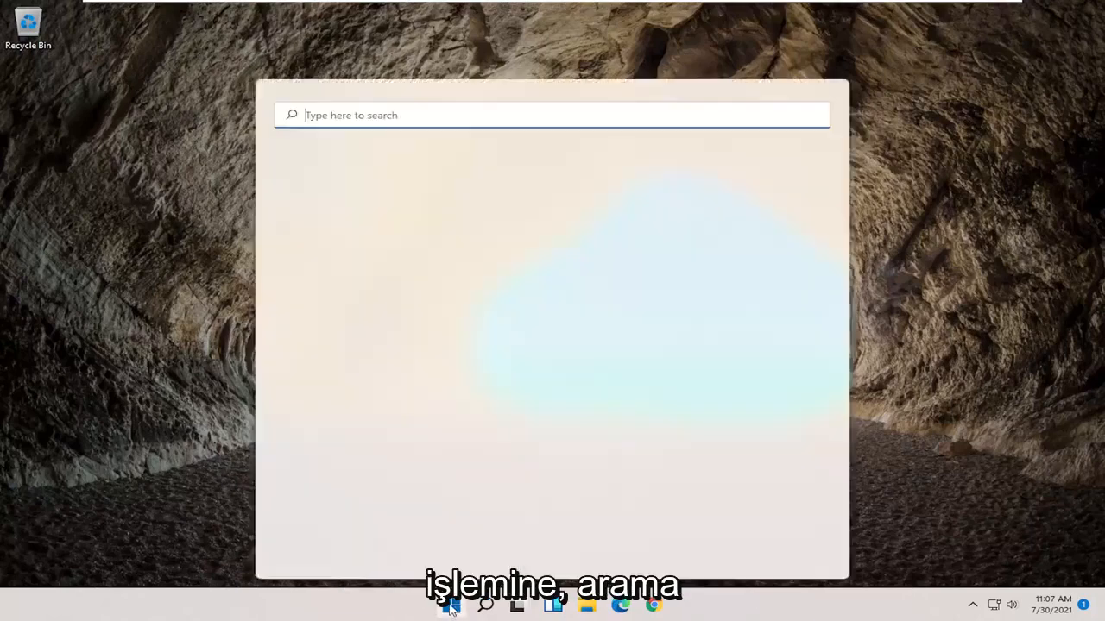
{"action": "type", "text": "swe"}
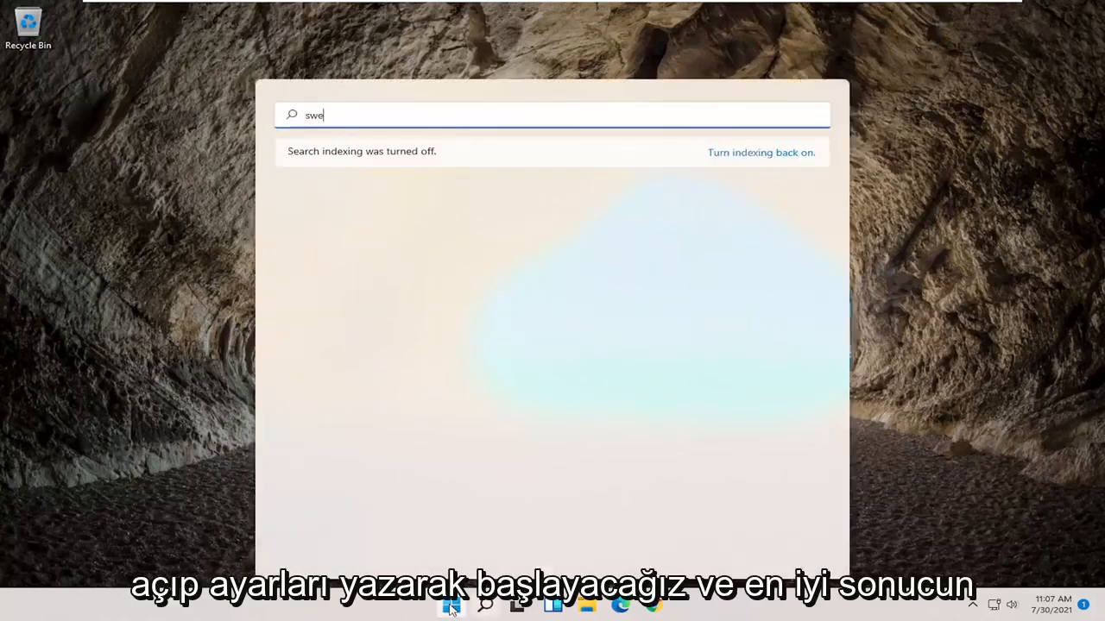
{"action": "type", "text": "settings"}
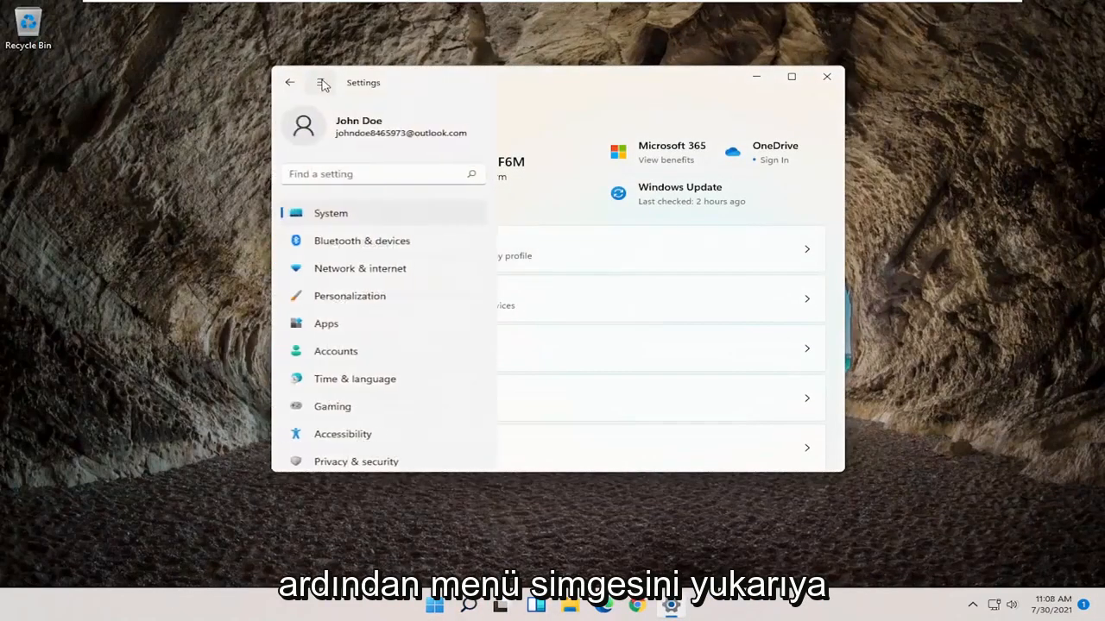
Step: Navigate Network & internet > Advanced network settings to the Network reset page
{"action": "left_click", "coordinate": [321, 83]}
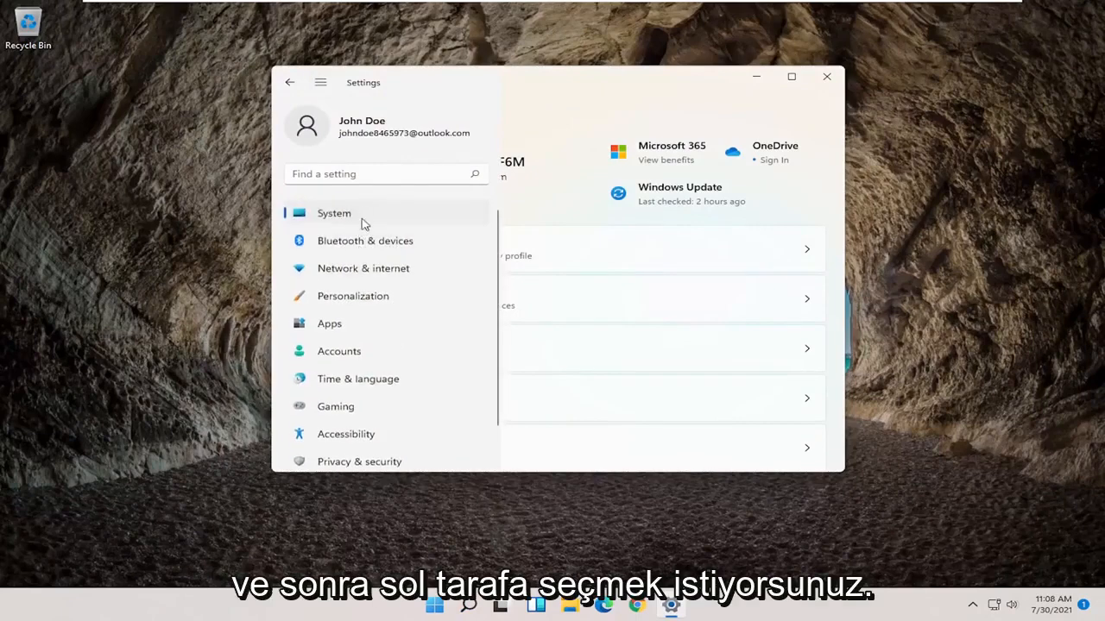
{"action": "left_click", "coordinate": [363, 269]}
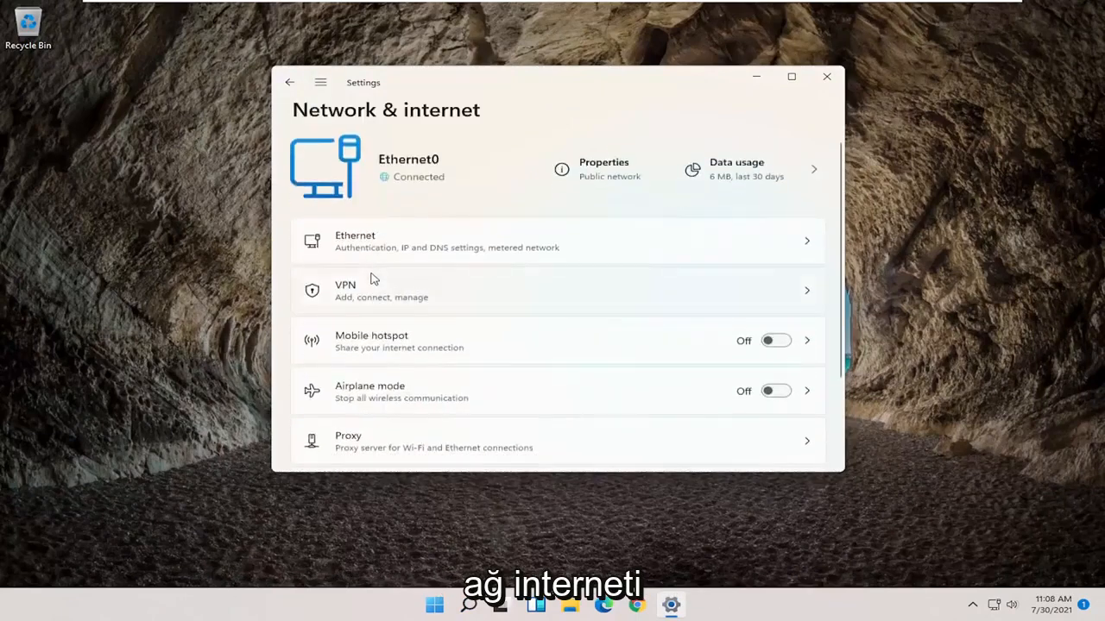
{"action": "scroll", "scroll_direction": "down", "scroll_amount": 3}
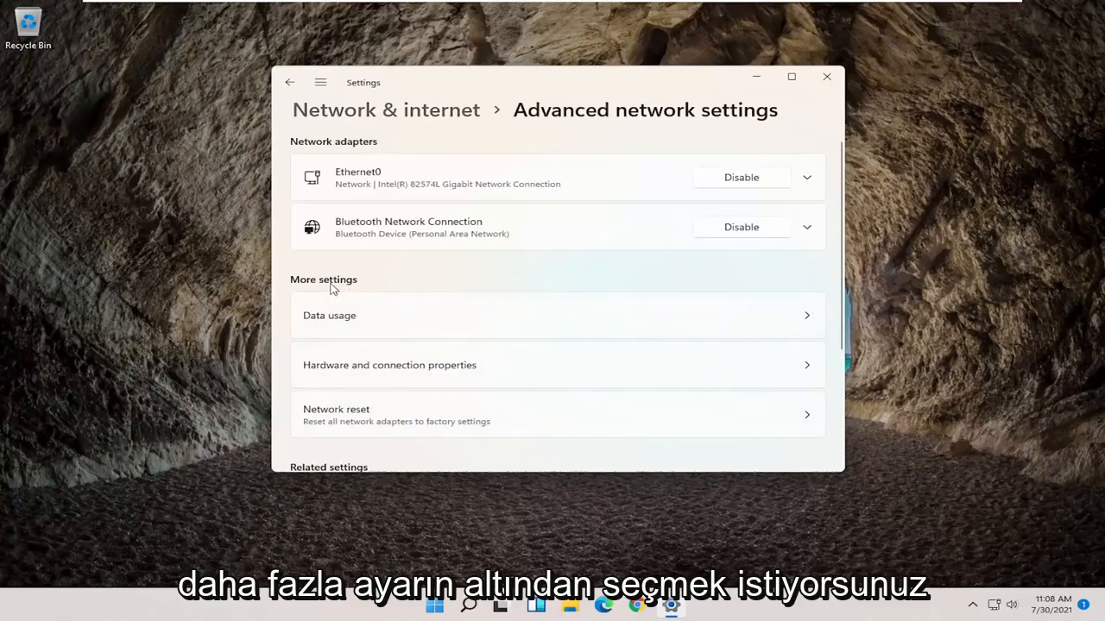
{"action": "scroll", "scroll_direction": "down", "scroll_amount": 3}
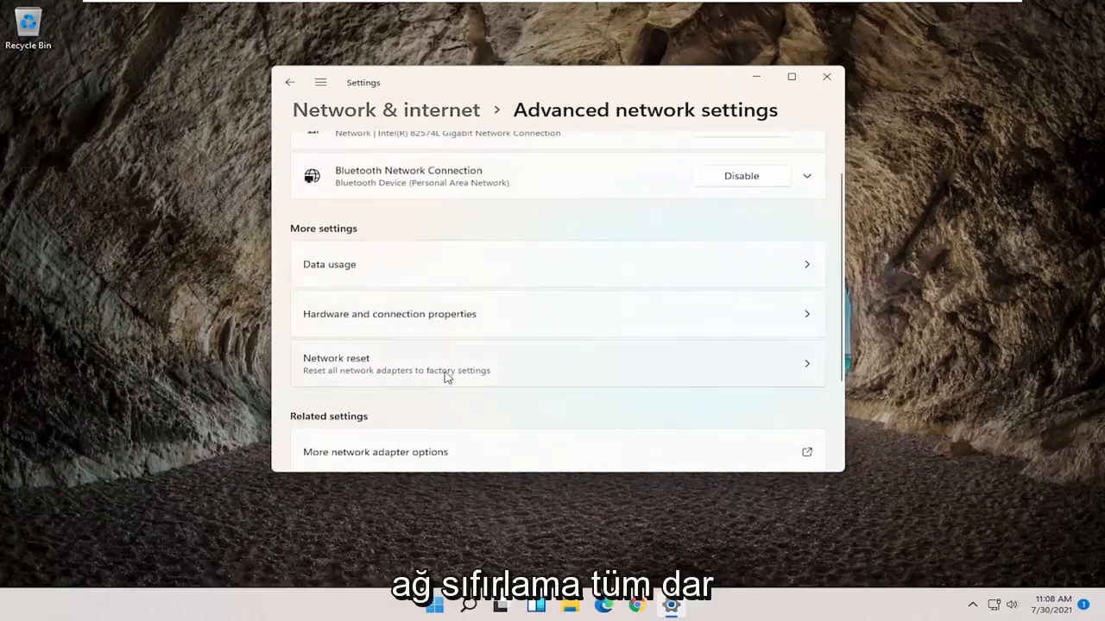
{"action": "left_click", "coordinate": [556, 362]}
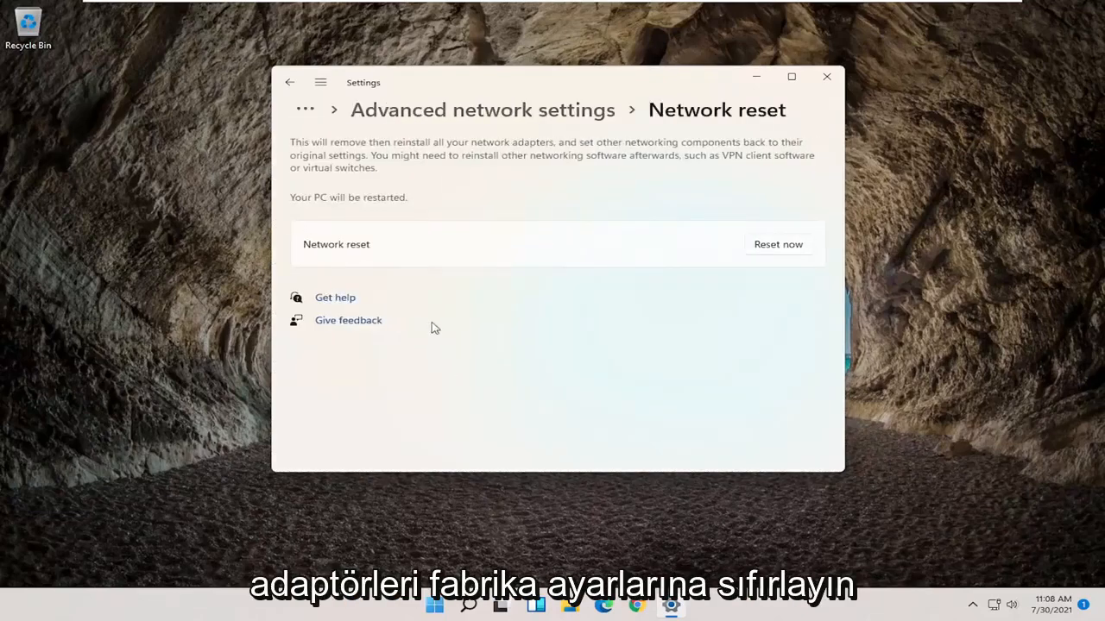
{"action": "mouse_move", "coordinate": [515, 155]}
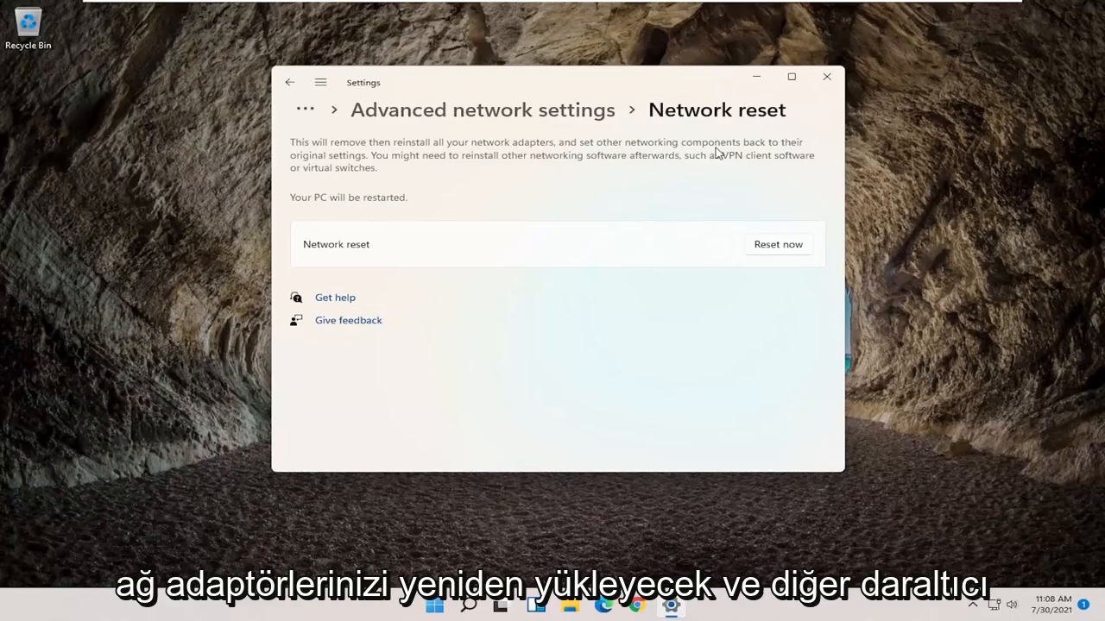
{"action": "mouse_move", "coordinate": [376, 169]}
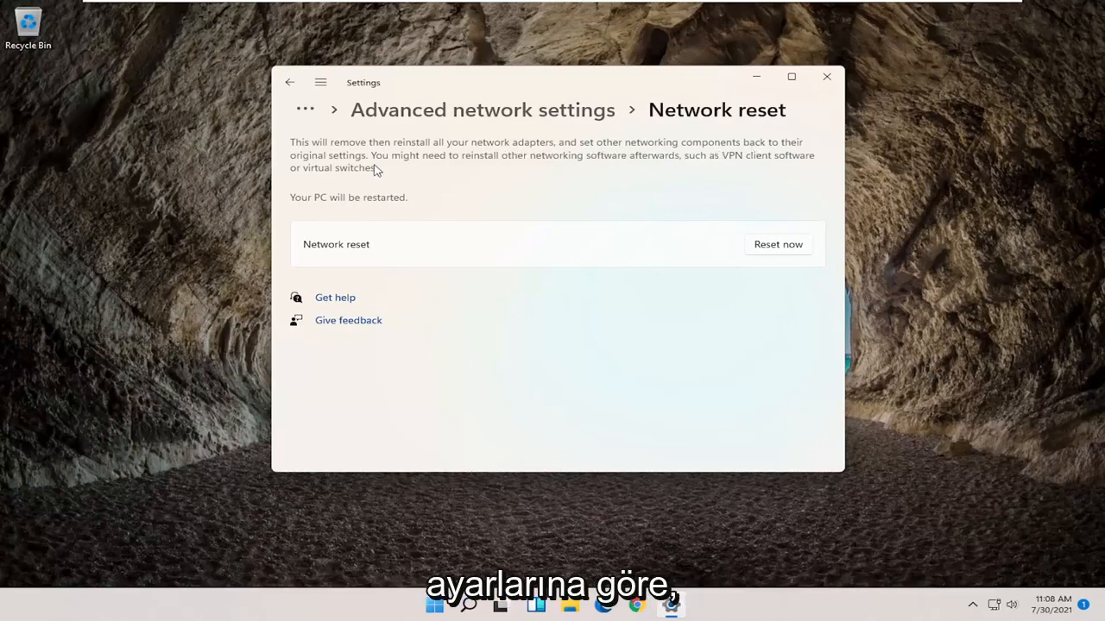
{"action": "mouse_move", "coordinate": [383, 205]}
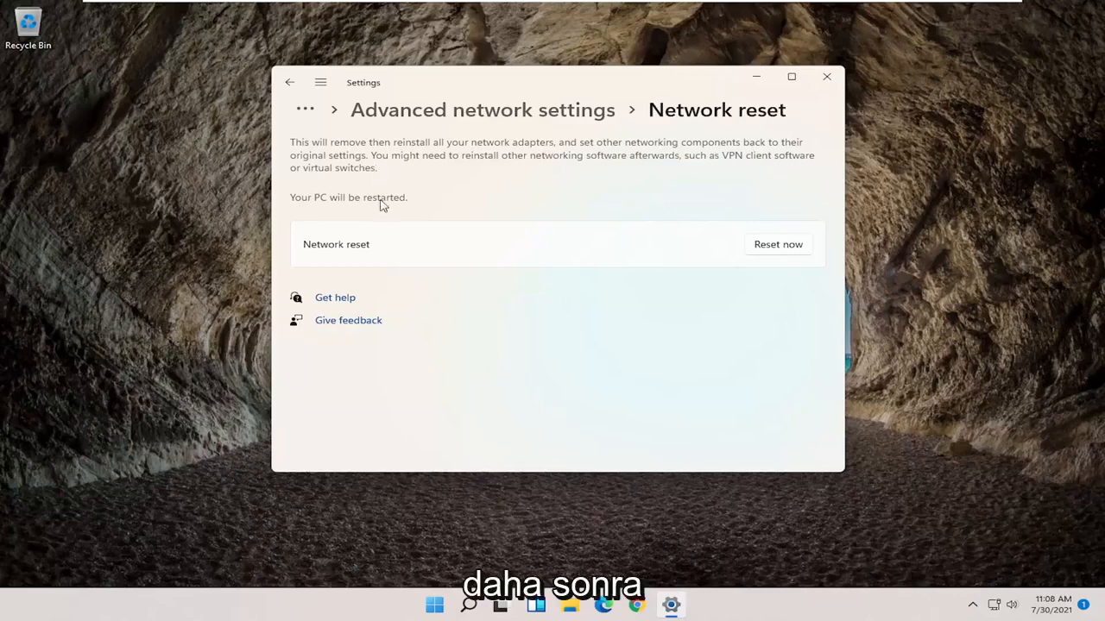
{"action": "mouse_move", "coordinate": [360, 228]}
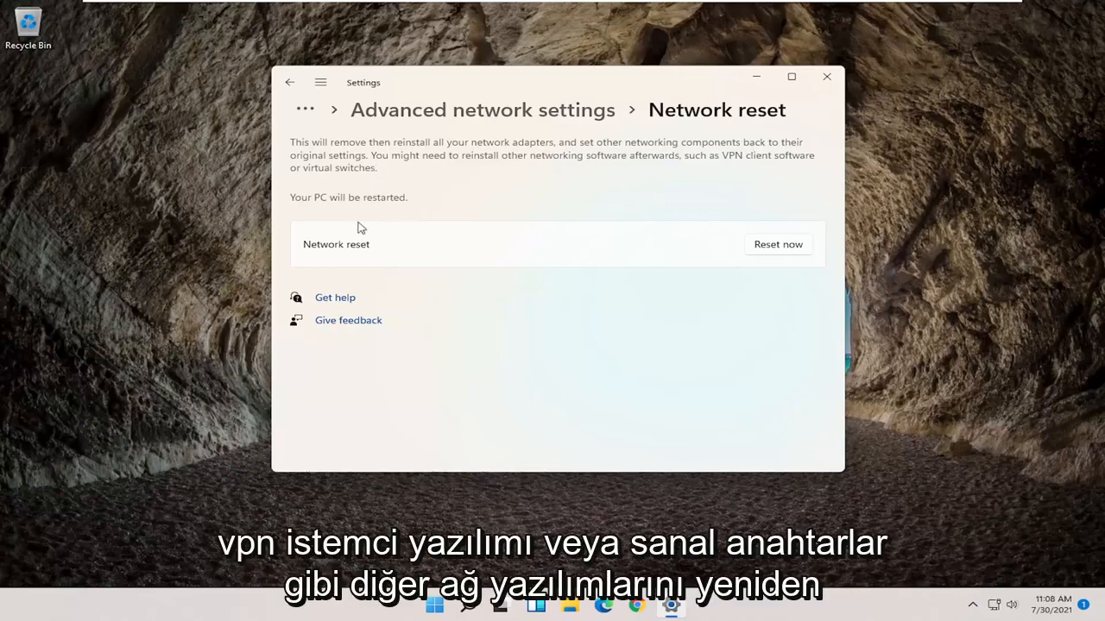
{"action": "mouse_move", "coordinate": [339, 166]}
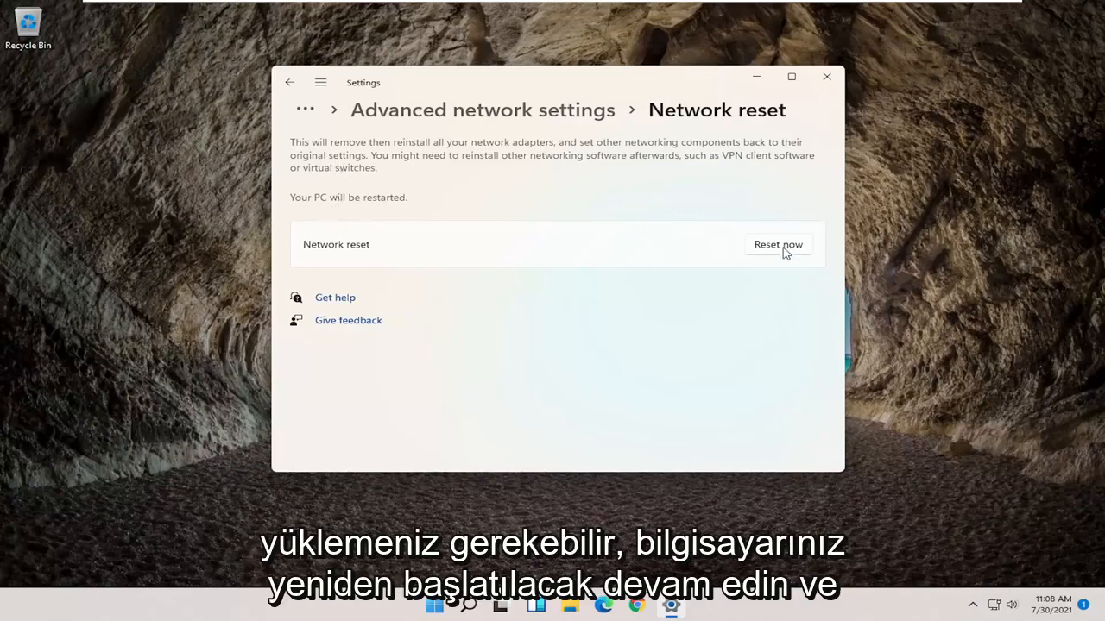
Step: Run Reset now, confirm with Yes, dismiss the sign-out notice and bring up the Start shutdown options
{"action": "left_click", "coordinate": [777, 245]}
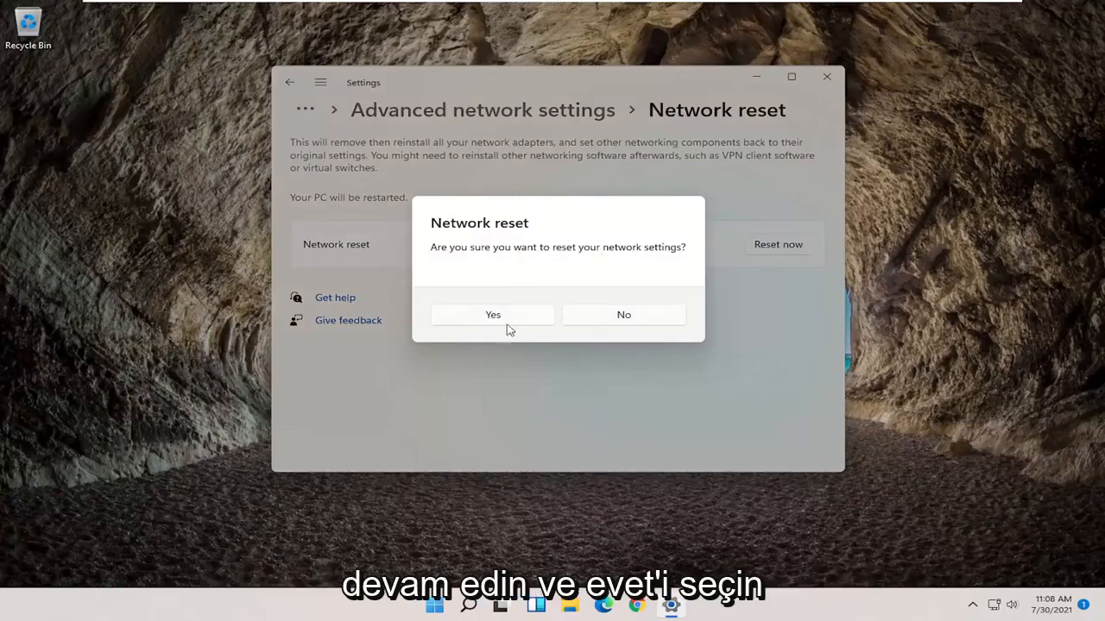
{"action": "left_click", "coordinate": [492, 315]}
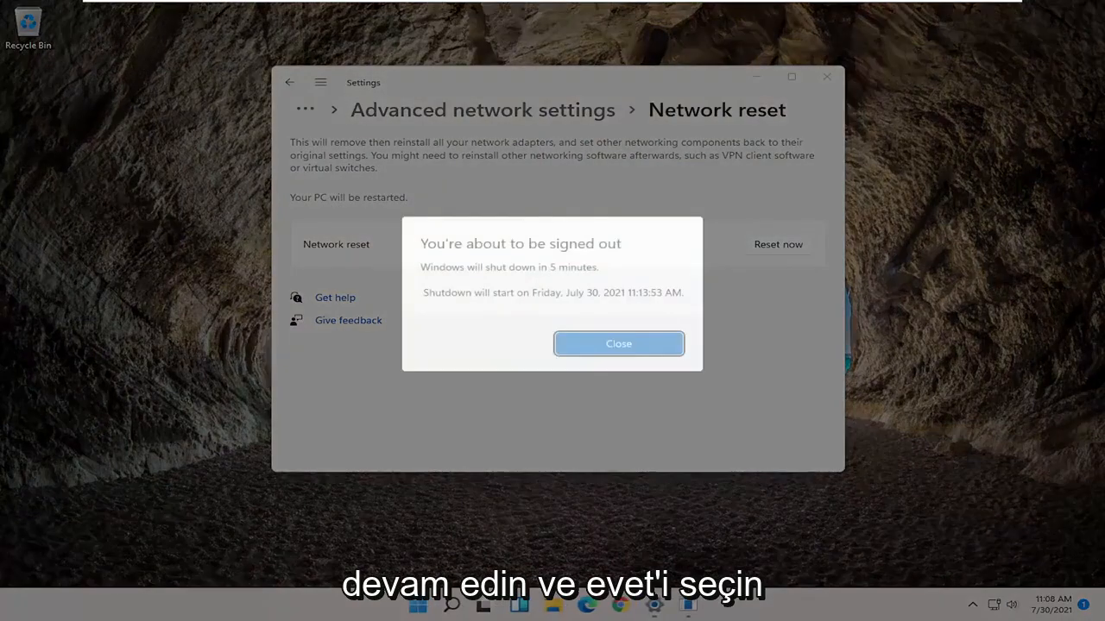
{"action": "left_click", "coordinate": [618, 341]}
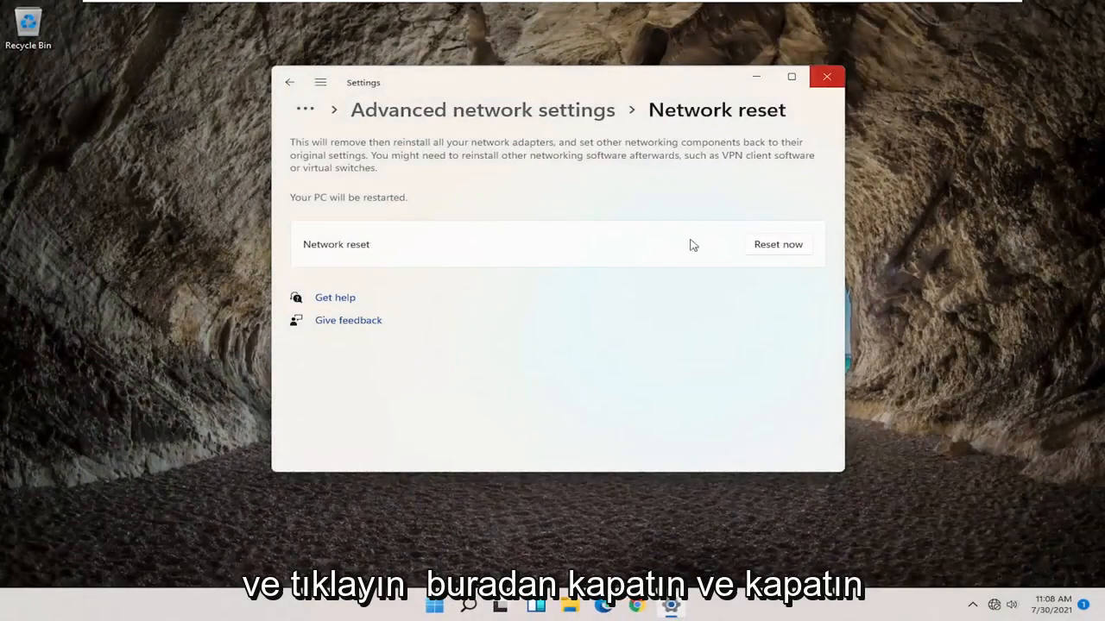
{"action": "right_click", "coordinate": [451, 604]}
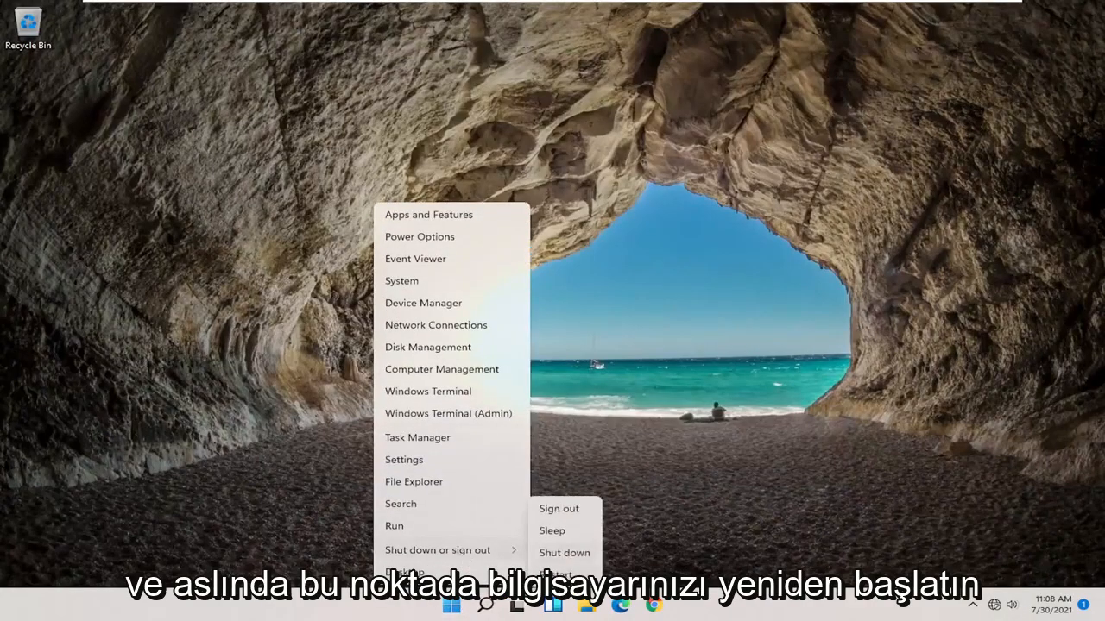